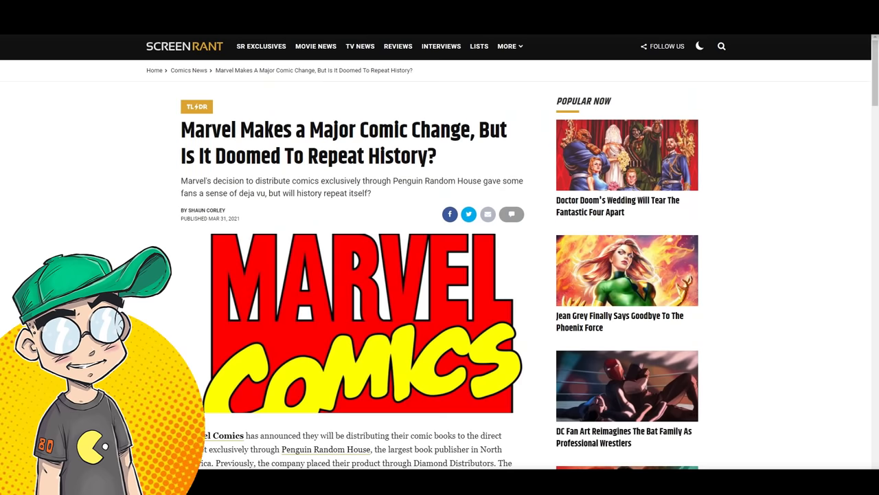
Scroll the Screen Rant Marvel article, then move to SYFY Wire's 'Priced Out' piece on comic prices
scroll("down", 3)
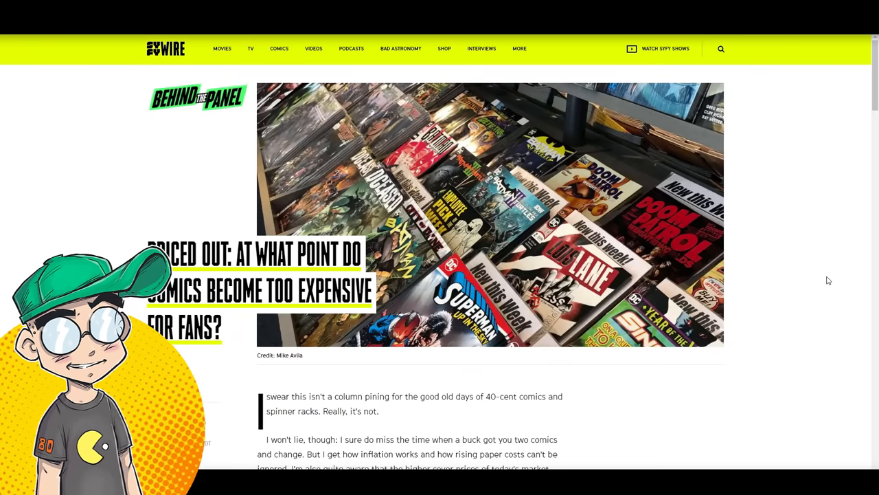
Read past the header image to DC raising several monthly titles to $5.99
scroll("down", 3)
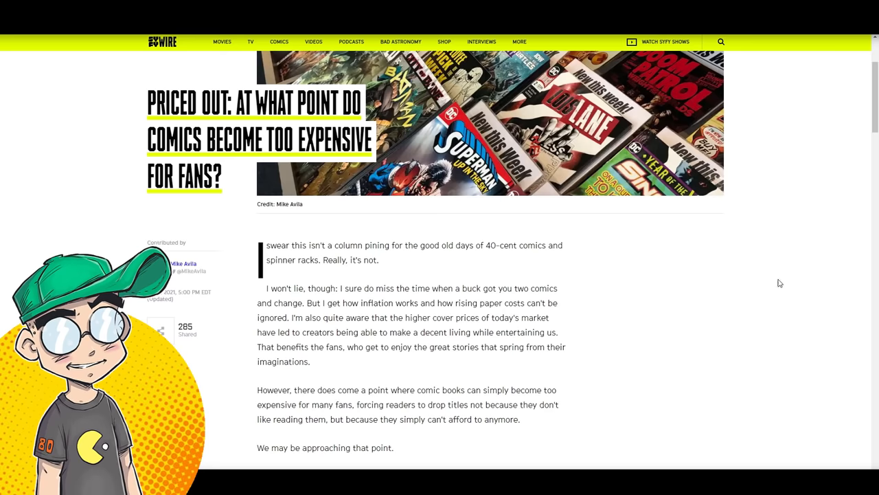
scroll("down", 3)
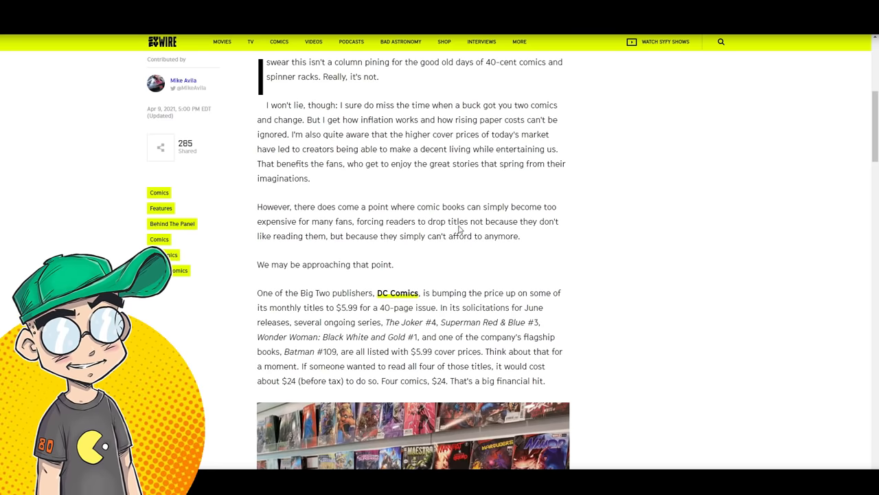
scroll("down", 3)
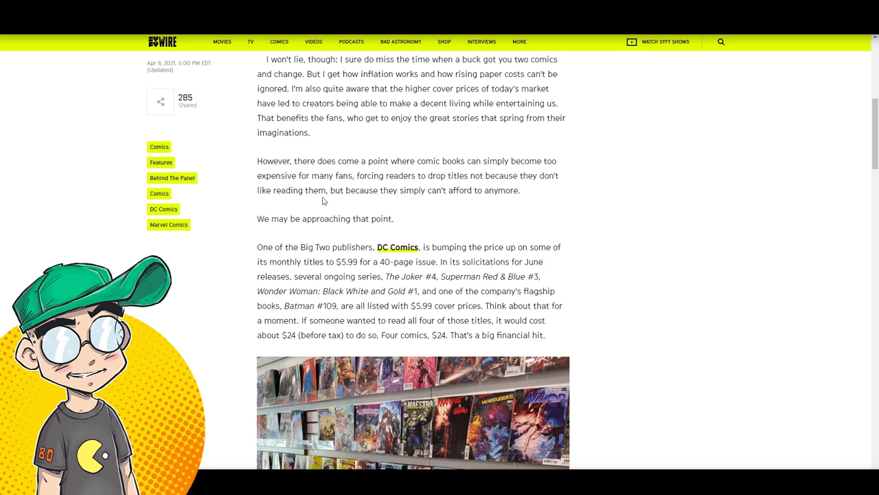
scroll("down", 3)
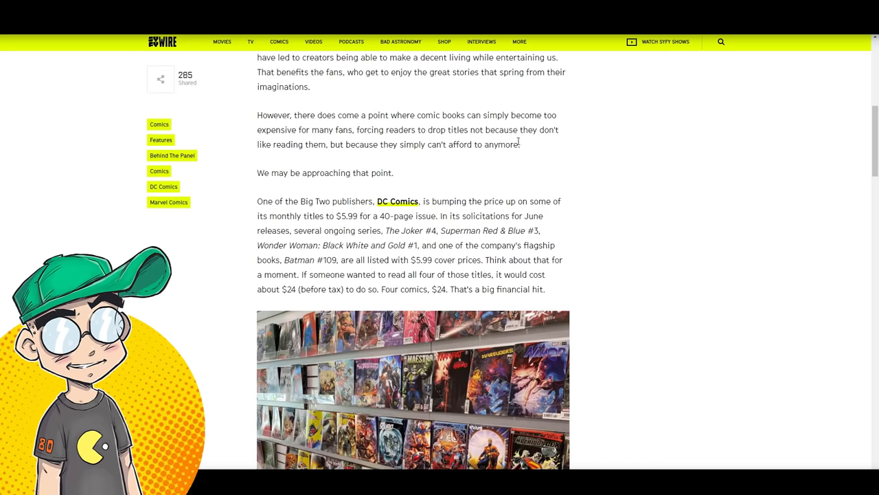
mouse_move(385, 165)
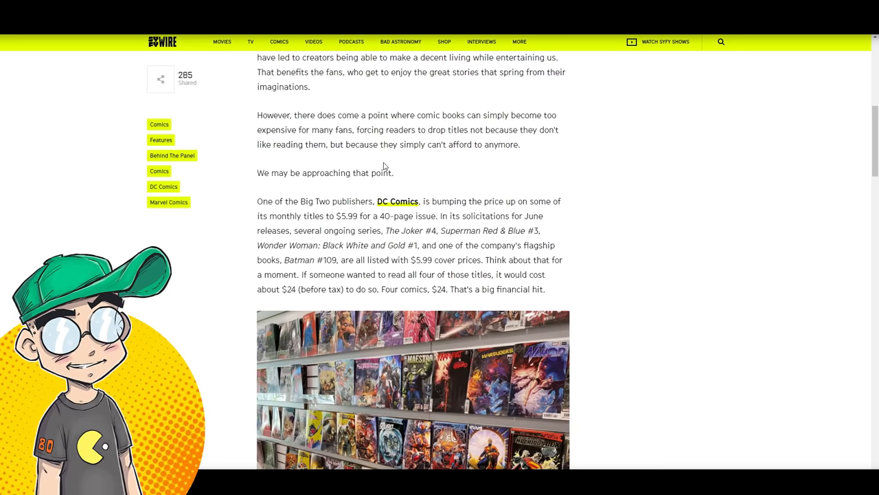
Scroll past the comic-shelf photo to backup stories and disappearing $2.99 comics
scroll("down", 3)
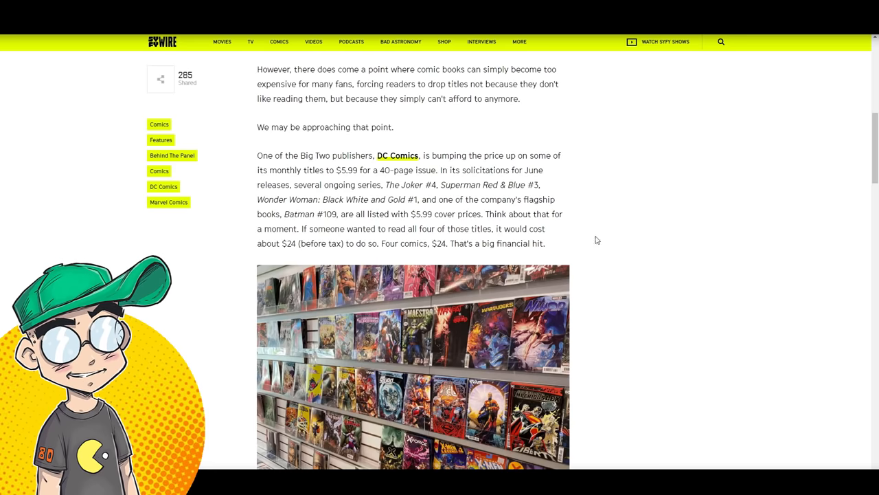
scroll("down", 3)
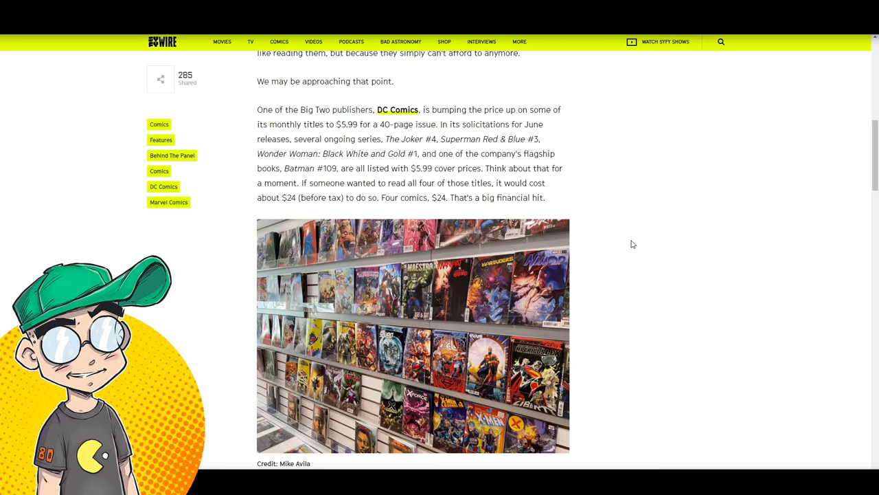
scroll("down", 3)
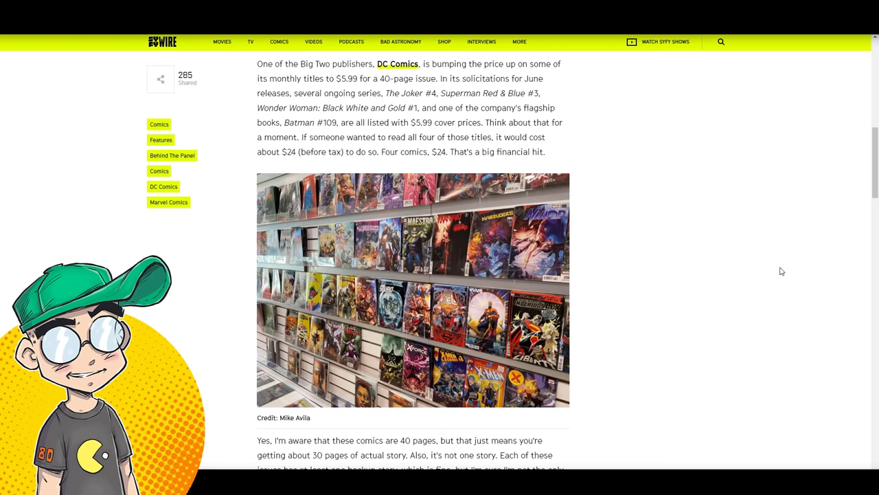
scroll("down", 3)
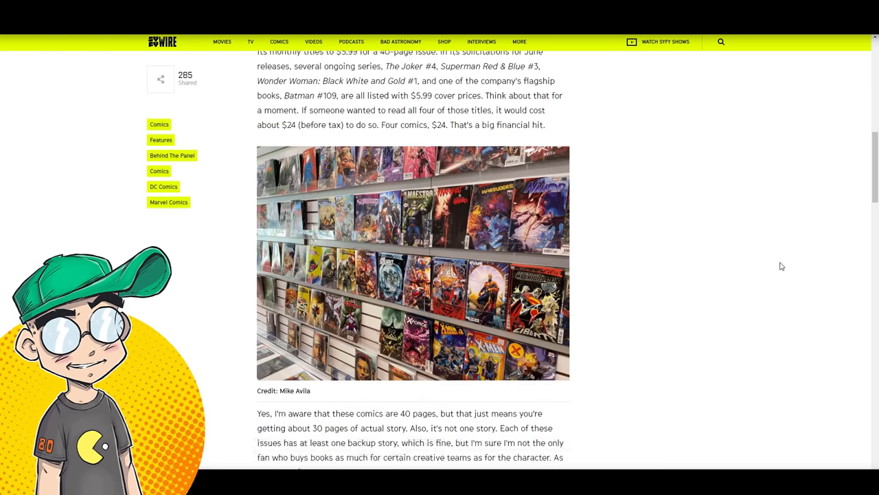
scroll("down", 3)
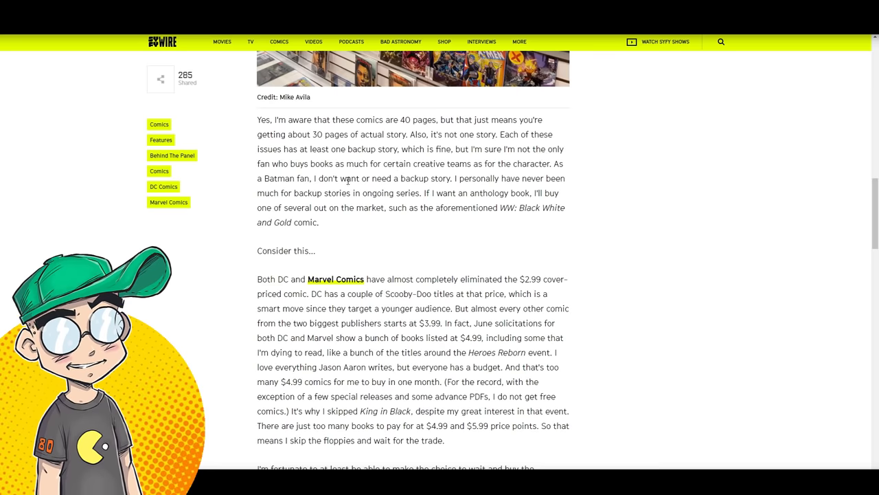
mouse_move(684, 183)
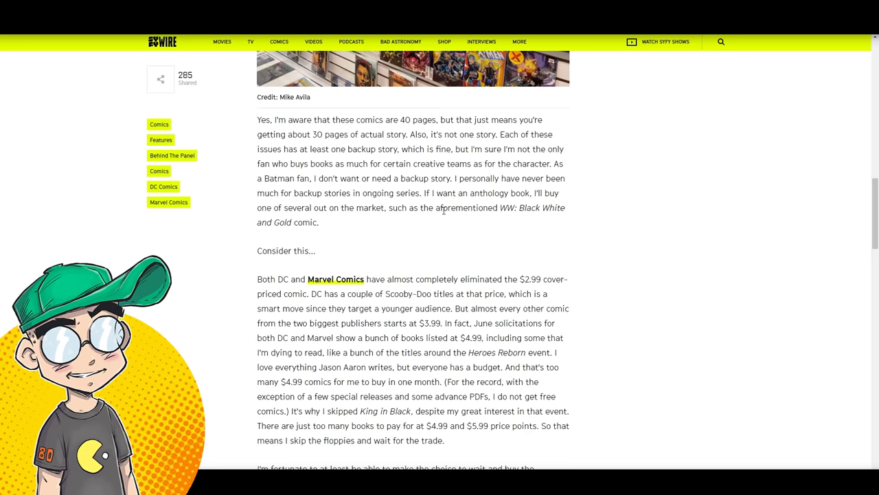
mouse_move(607, 217)
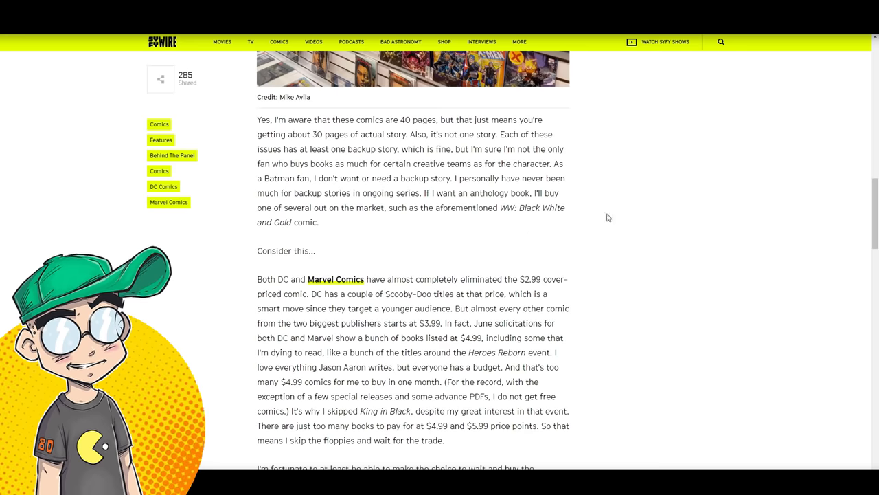
Scroll further and select the 'but continuing to raise the cover price…' sentence
scroll("down", 3)
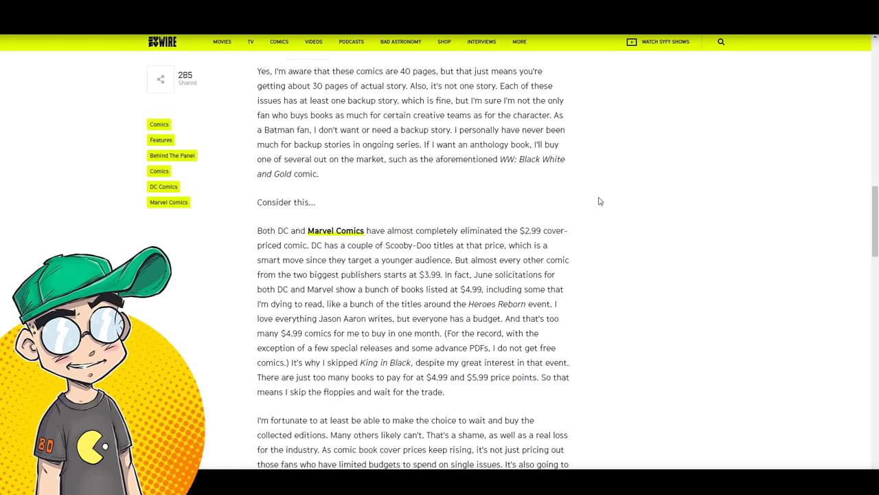
scroll("down", 3)
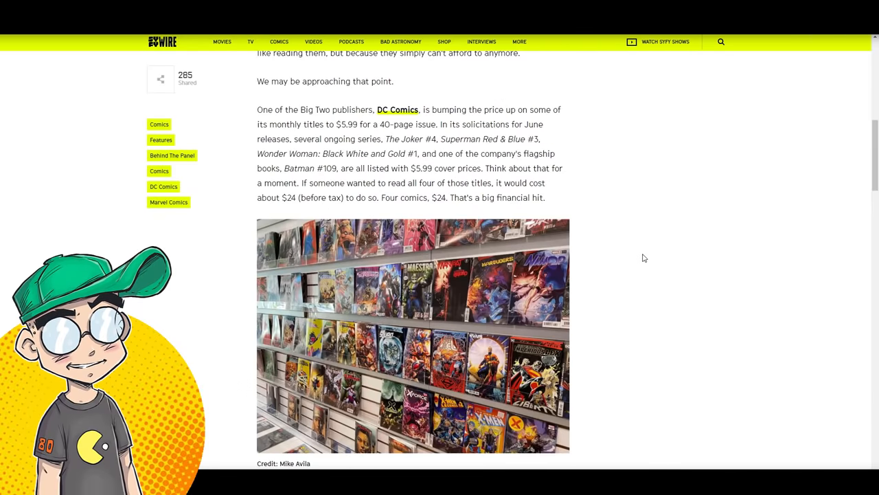
scroll("down", 3)
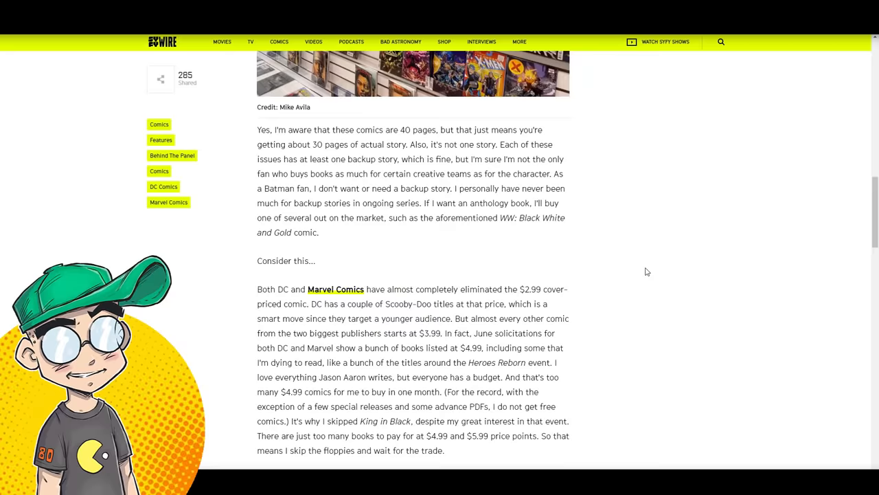
scroll("down", 3)
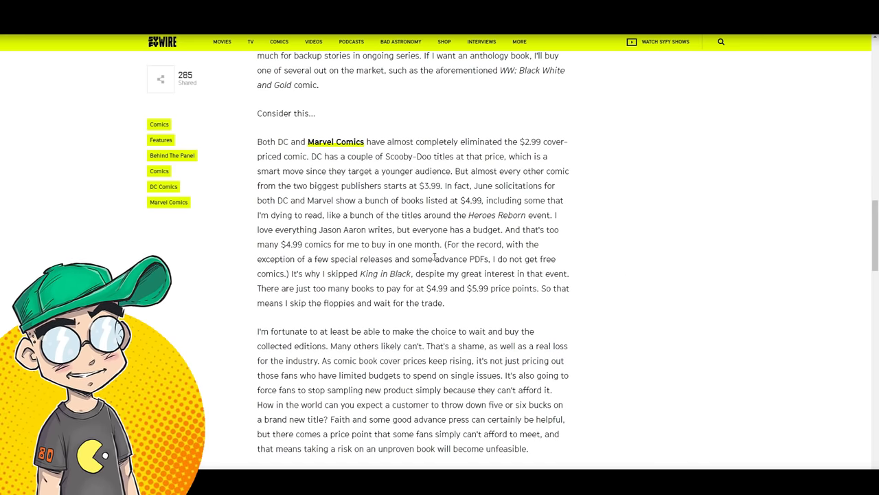
scroll("down", 3)
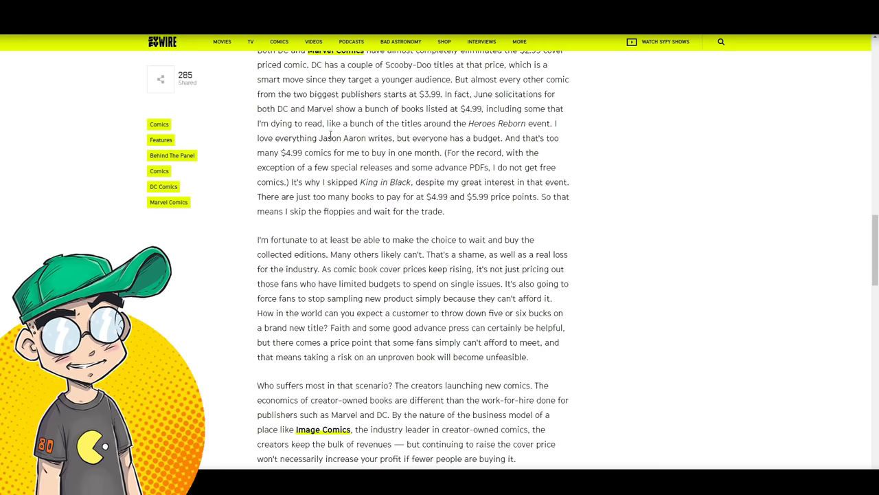
mouse_move(465, 181)
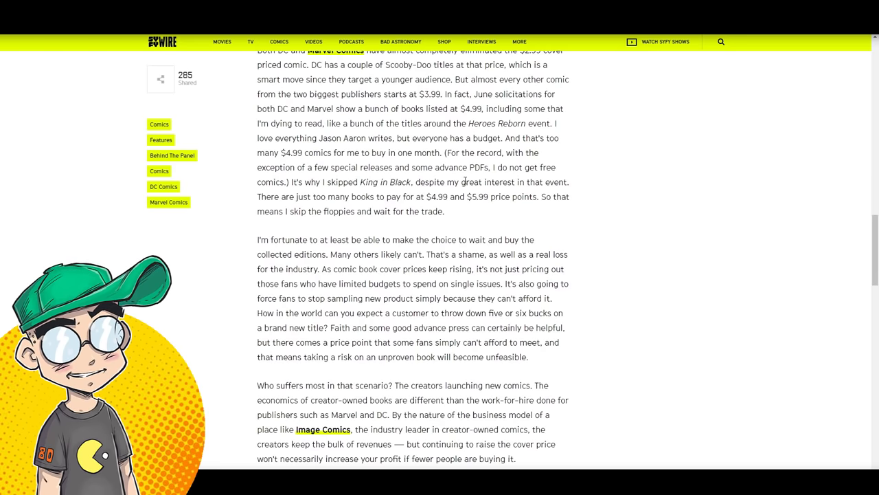
scroll("down", 3)
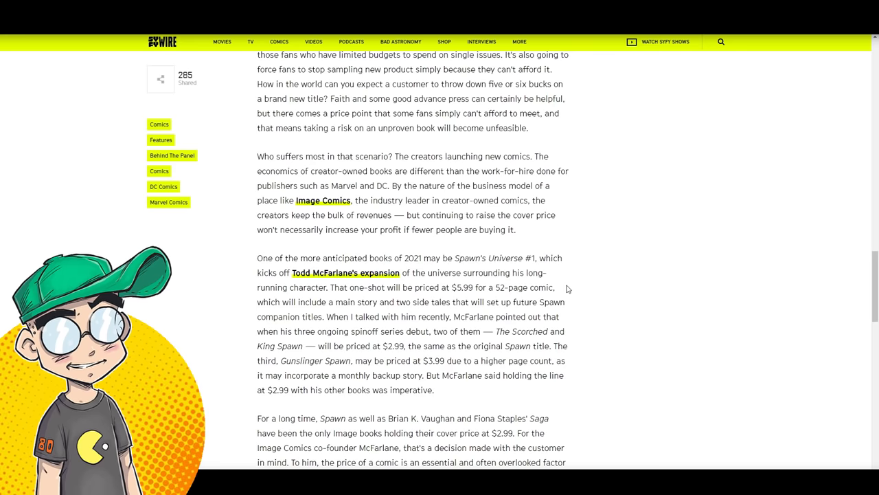
left_click_drag(406, 215, 508, 230)
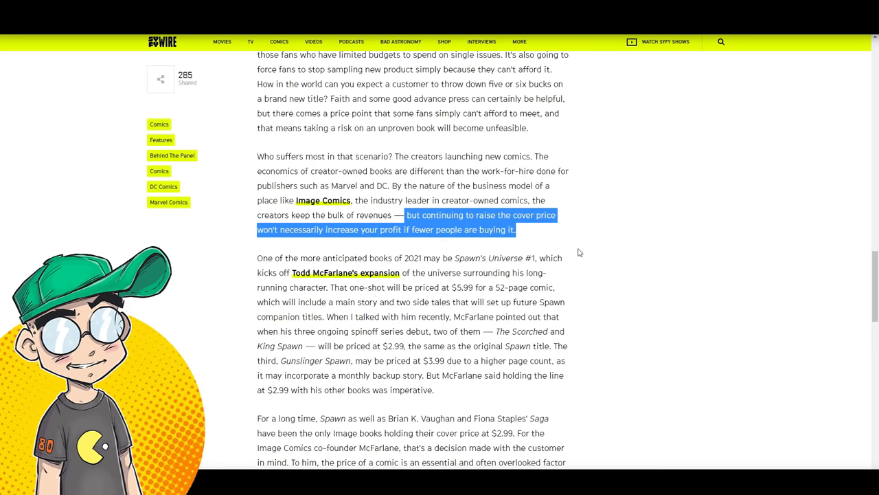
Scroll to David Aja's embedded tweet and the 'The point being' paragraph
scroll("down", 3)
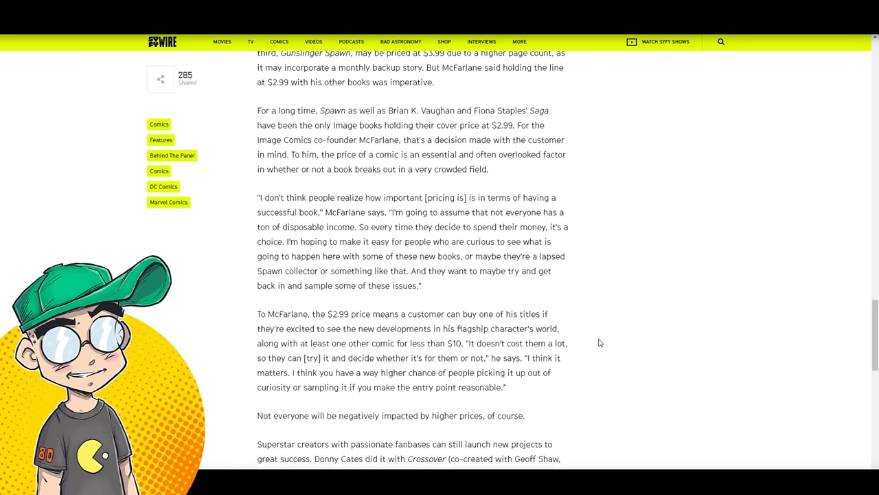
scroll("down", 3)
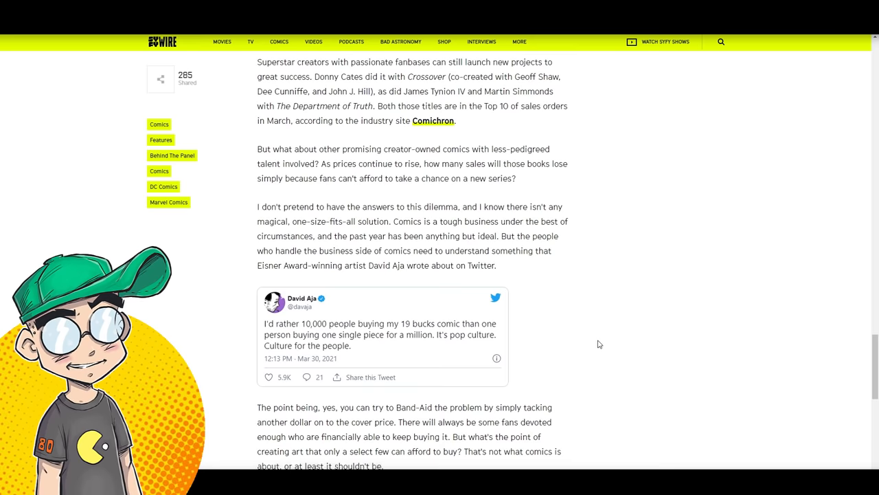
scroll("down", 3)
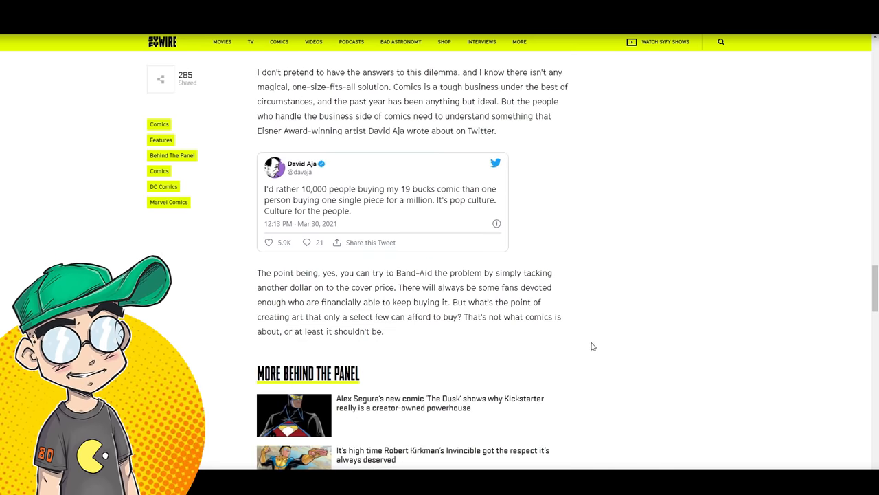
scroll("down", 3)
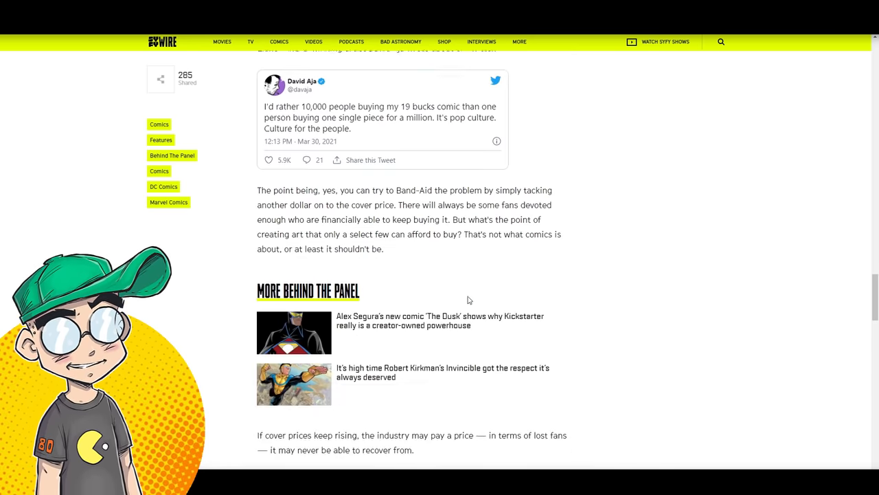
scroll("up", 3)
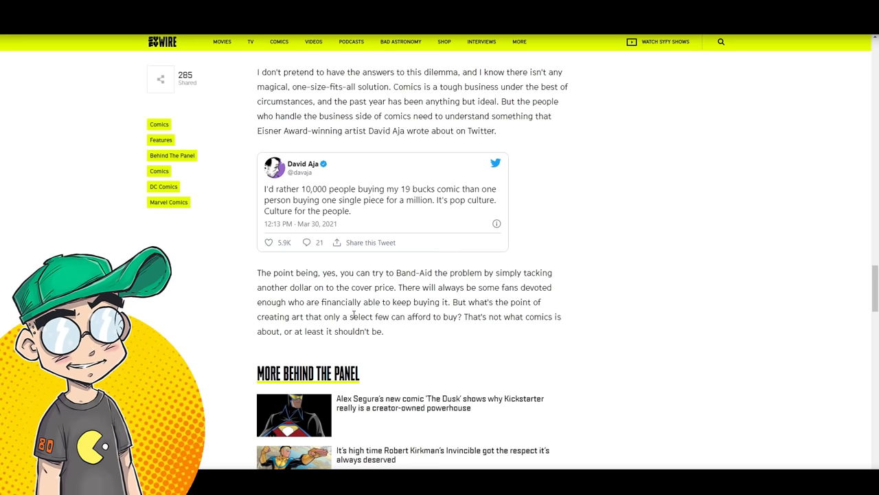
Scroll past the More Behind the Panel links to the final line about lost fans
scroll("down", 3)
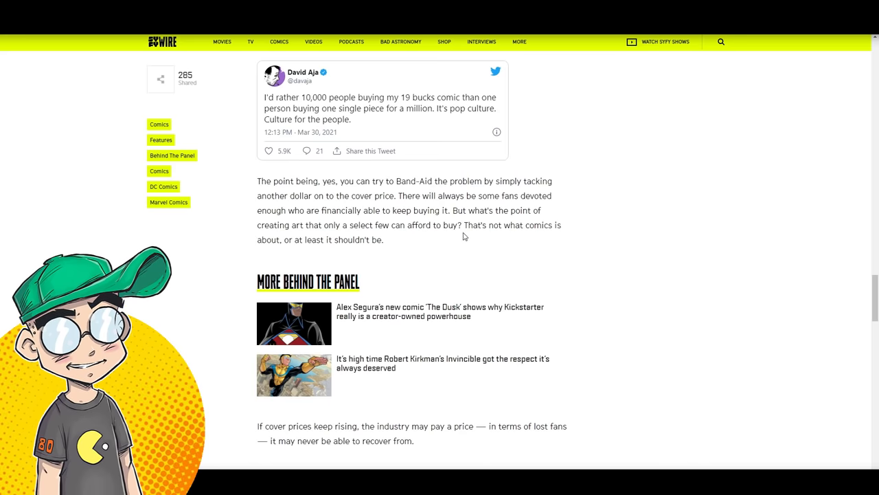
mouse_move(529, 255)
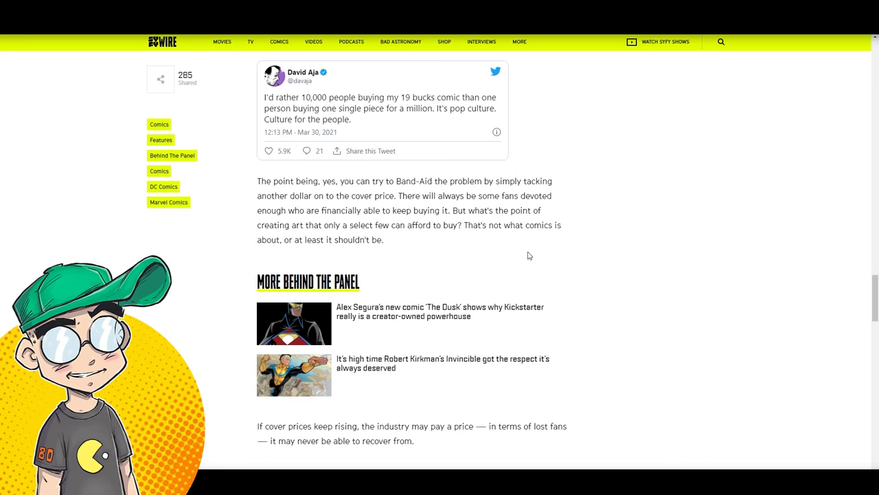
scroll("down", 3)
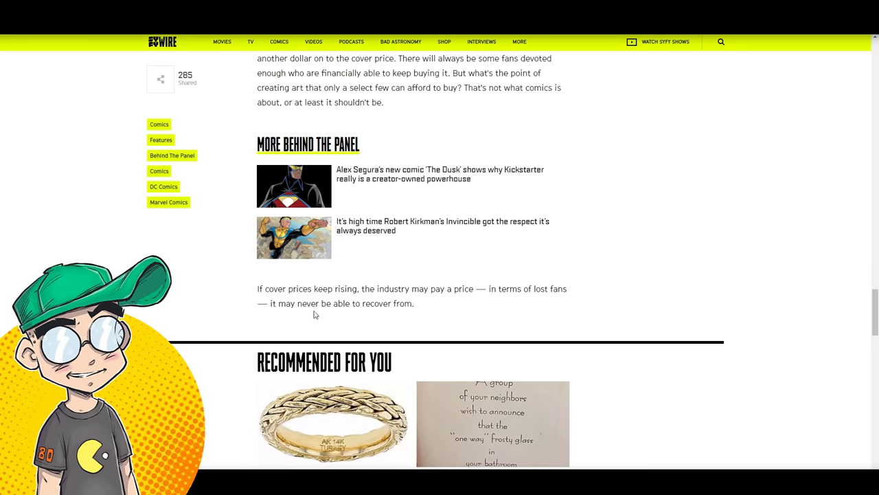
Scroll back up to the comic shelf photo and return to the Screen Rant Marvel article
scroll("down", 3)
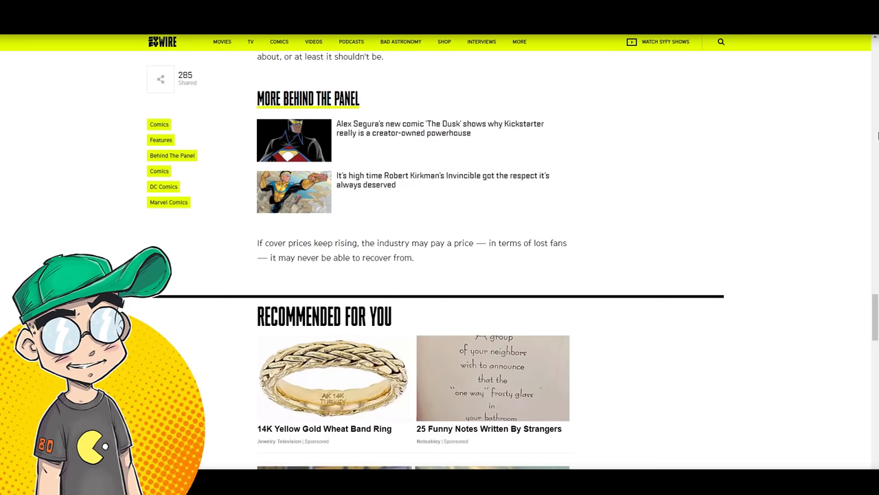
scroll("up", 3)
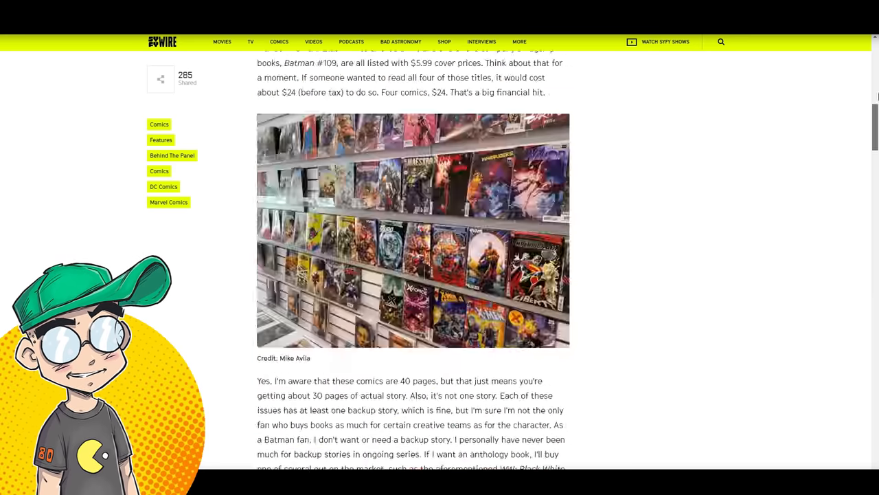
scroll("up", 3)
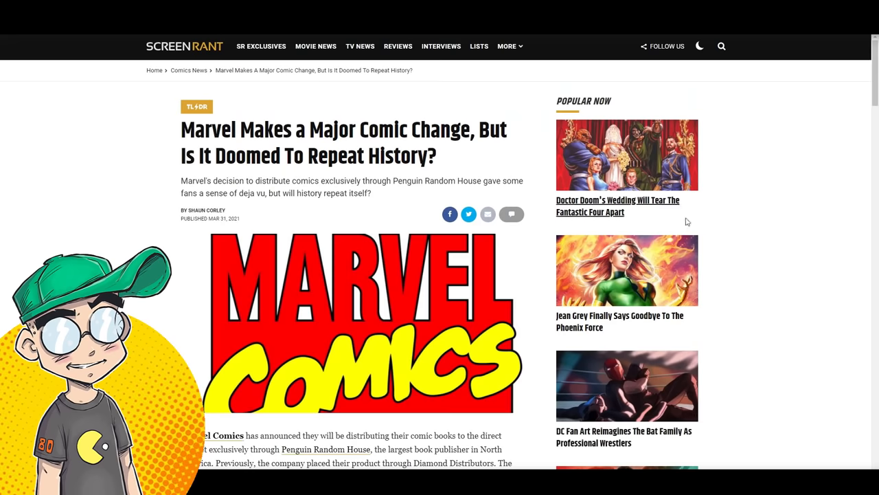
Skim the Screen Rant opening, then enlarge Perch's comic-costs-over-time chart on Twitter
scroll("down", 3)
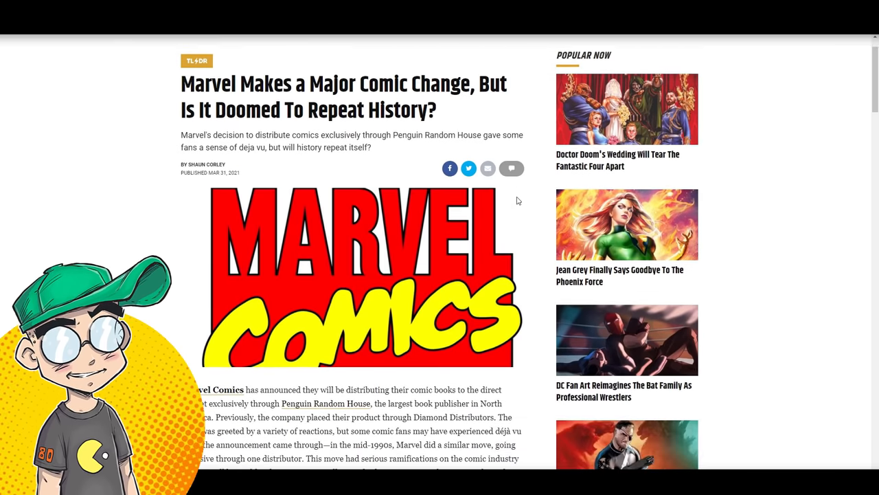
mouse_move(529, 201)
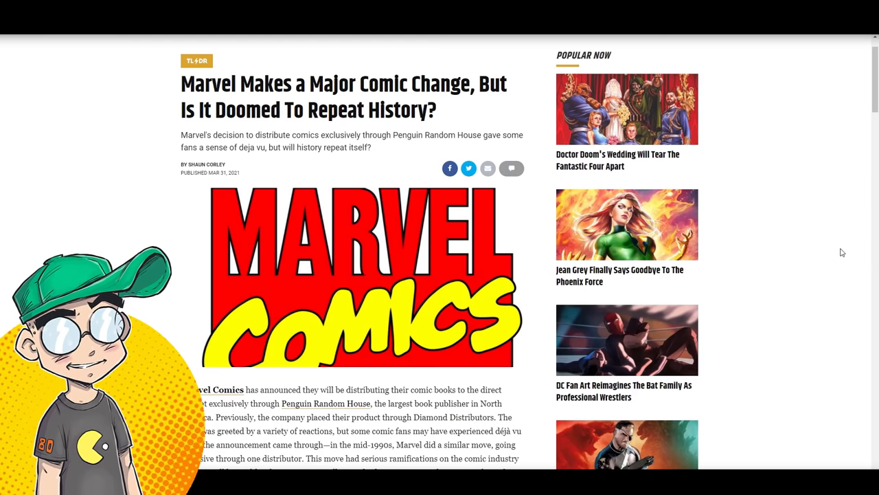
mouse_move(781, 190)
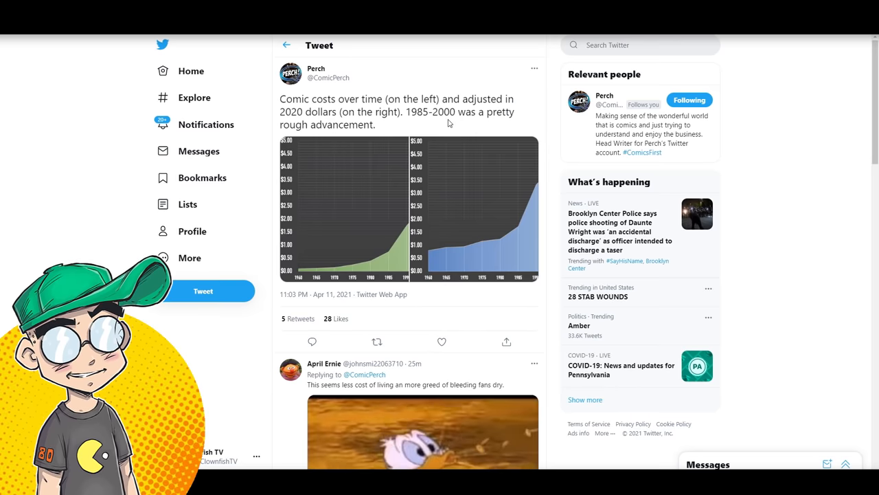
mouse_move(388, 168)
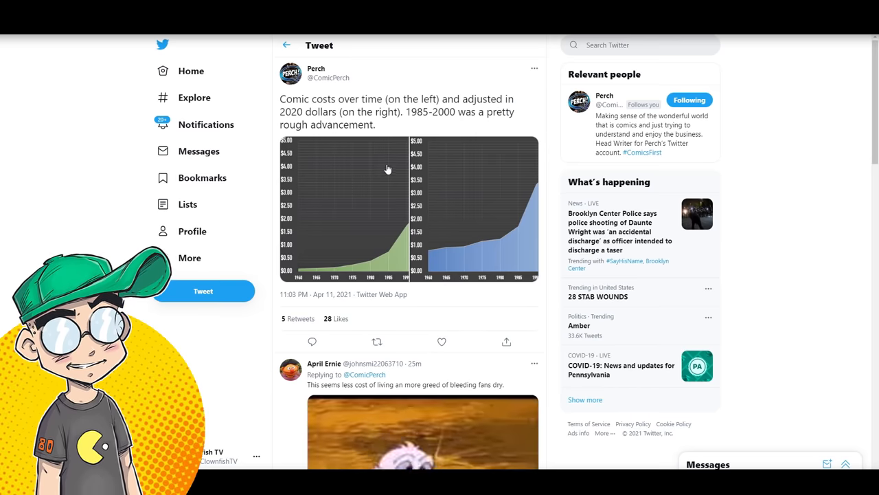
left_click(388, 209)
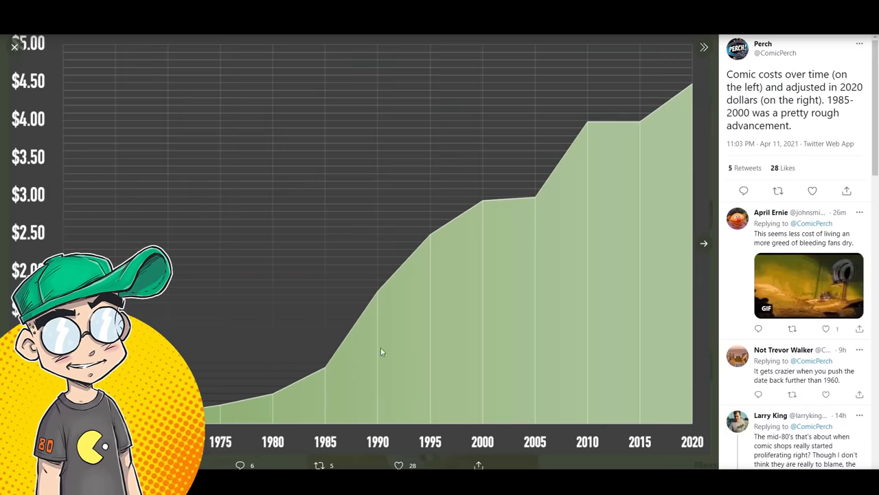
mouse_move(508, 191)
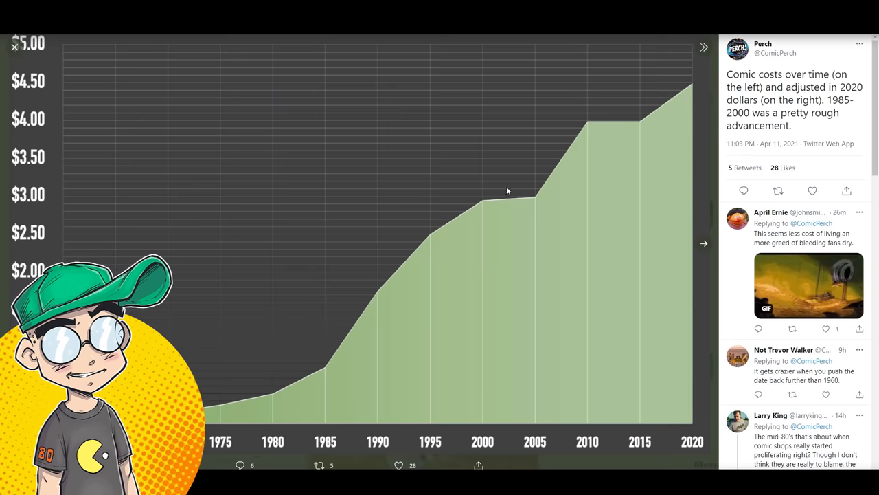
mouse_move(430, 239)
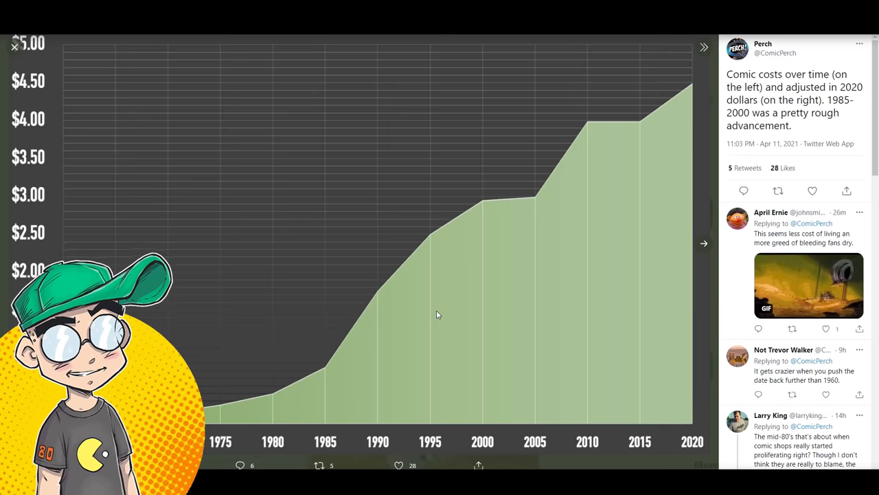
mouse_move(474, 252)
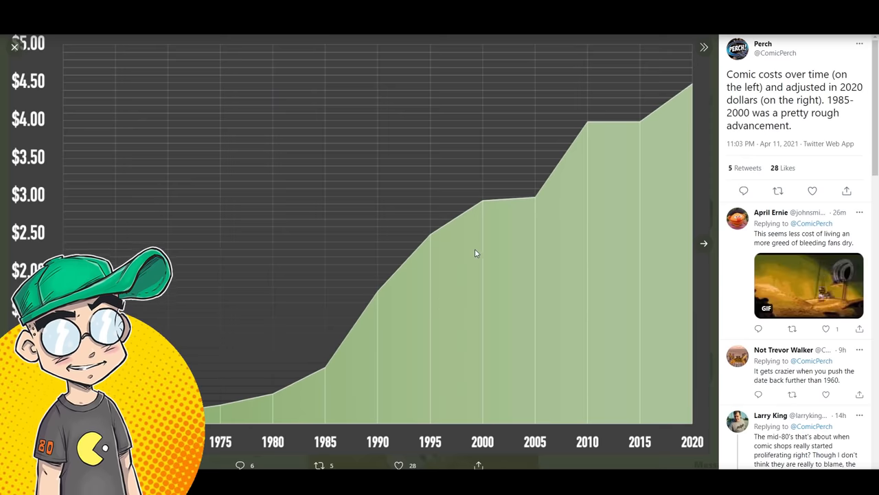
mouse_move(523, 239)
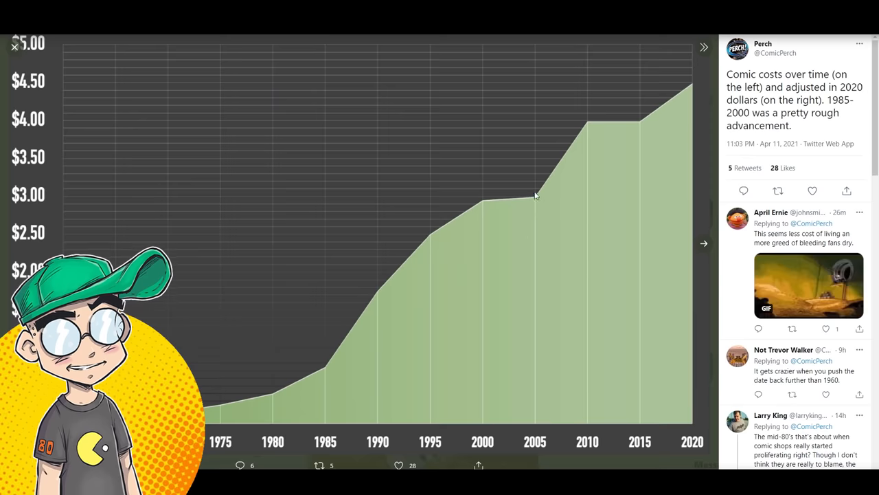
mouse_move(674, 105)
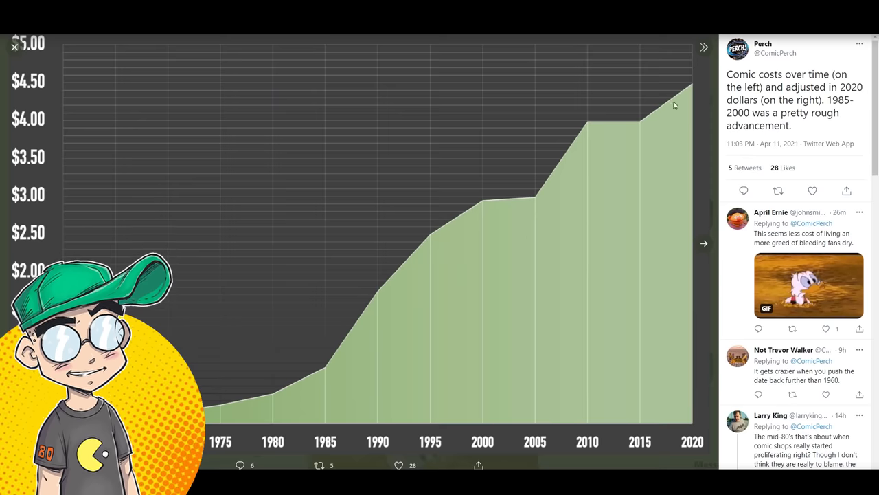
mouse_move(467, 67)
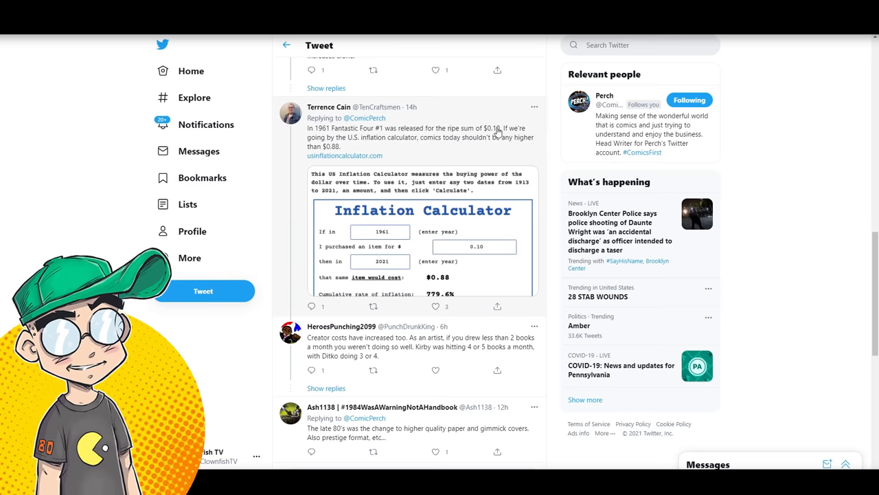
mouse_move(381, 154)
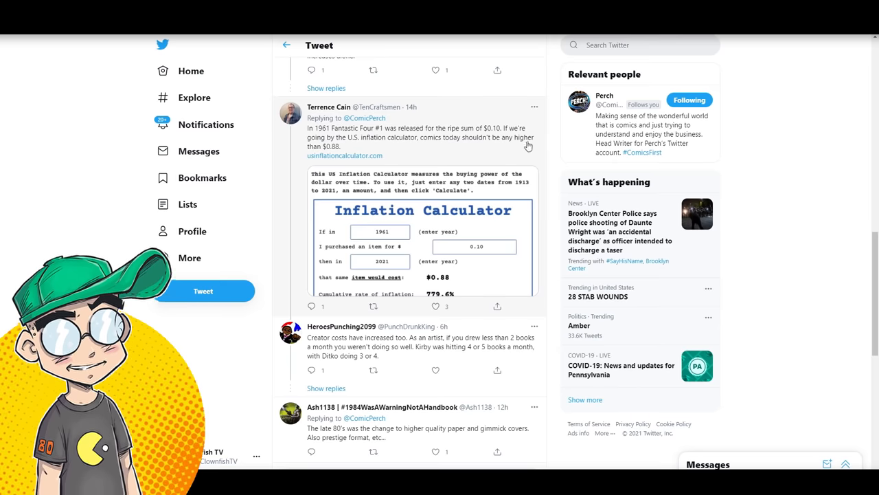
mouse_move(531, 187)
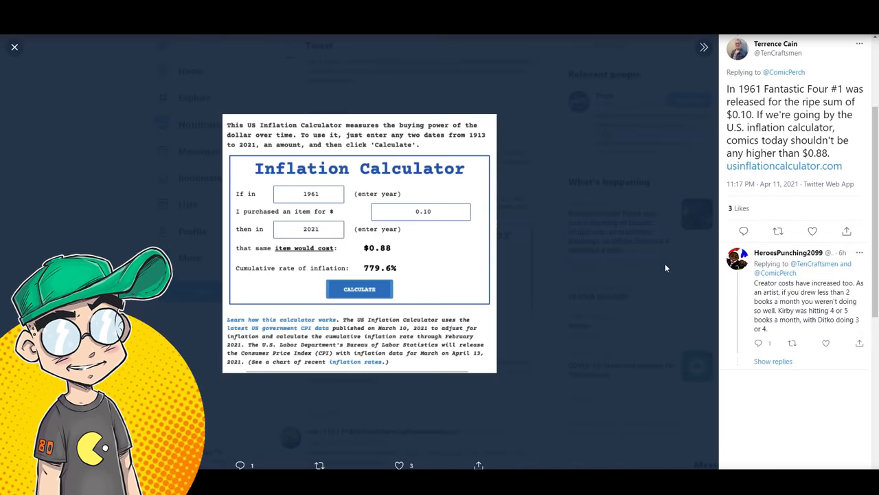
Leave the enlarged inflation calculator reply for the ComicBook.com manga shortage article
left_click(14, 46)
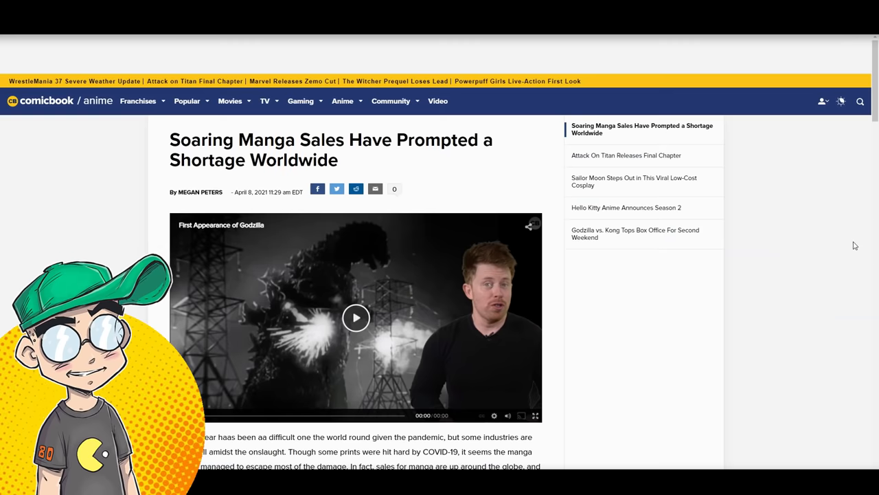
mouse_move(845, 281)
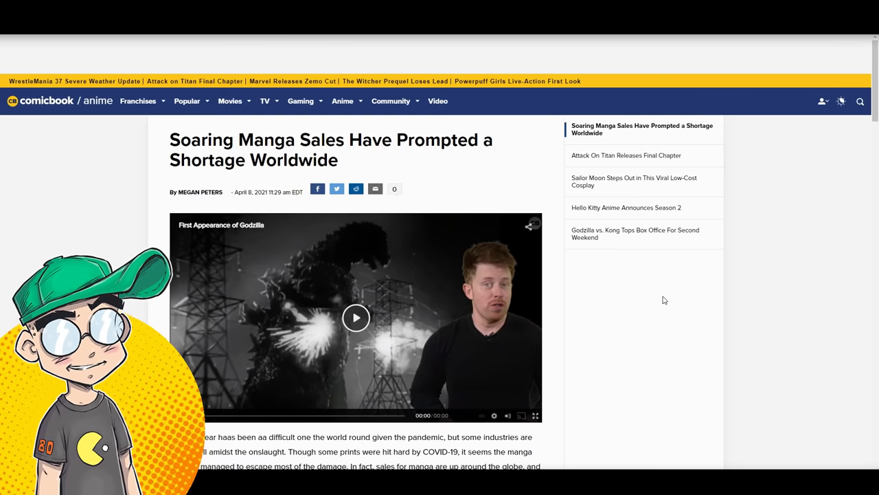
Read past the Dragon Ball image to Ben Applegate's quotes on reprint delays
scroll("down", 3)
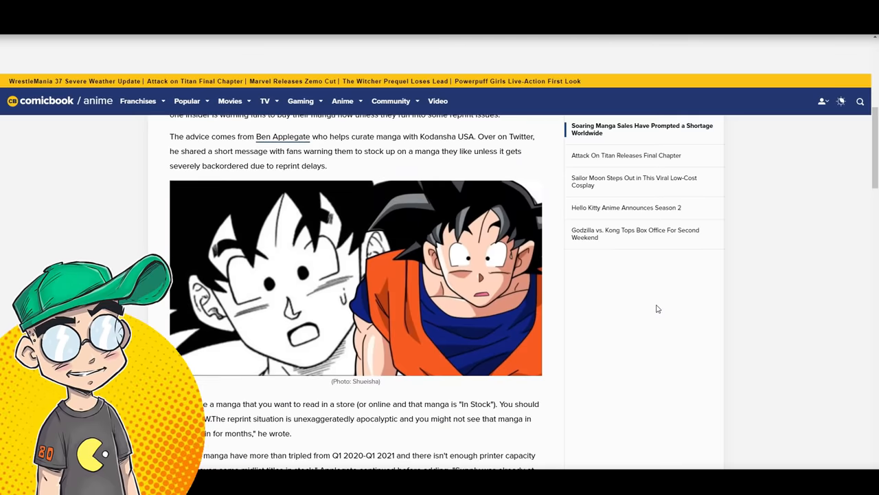
mouse_move(466, 280)
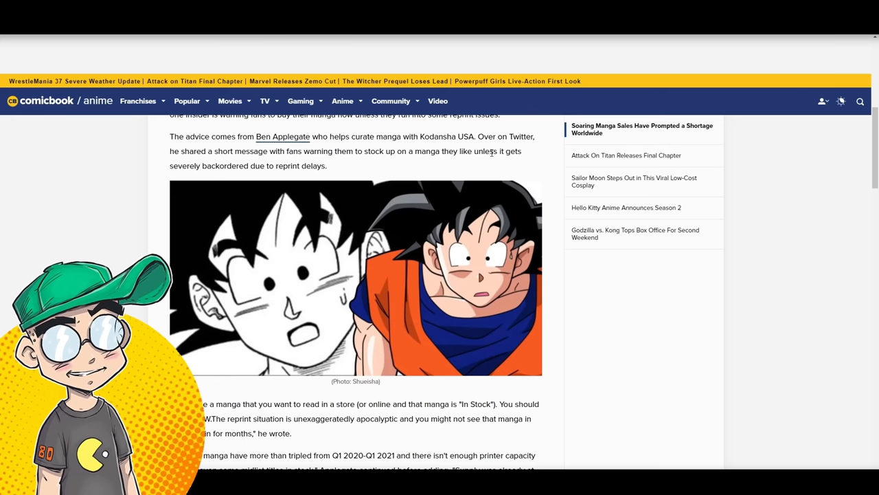
scroll("down", 3)
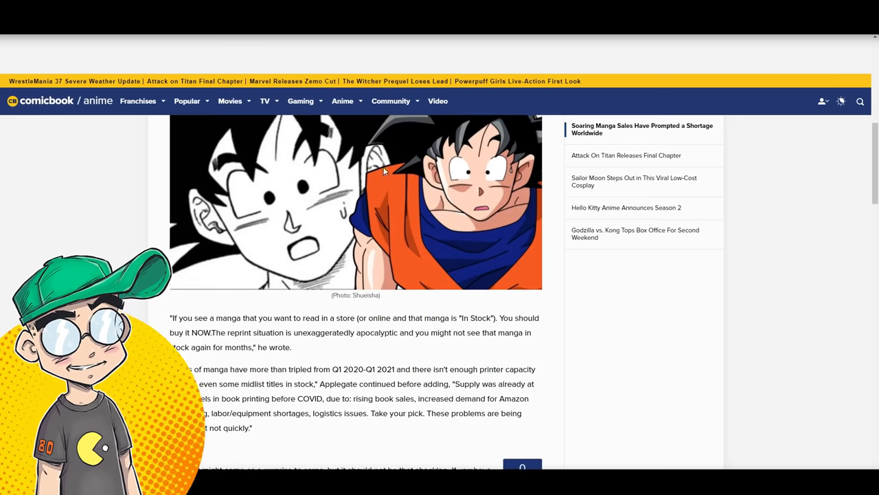
scroll("down", 3)
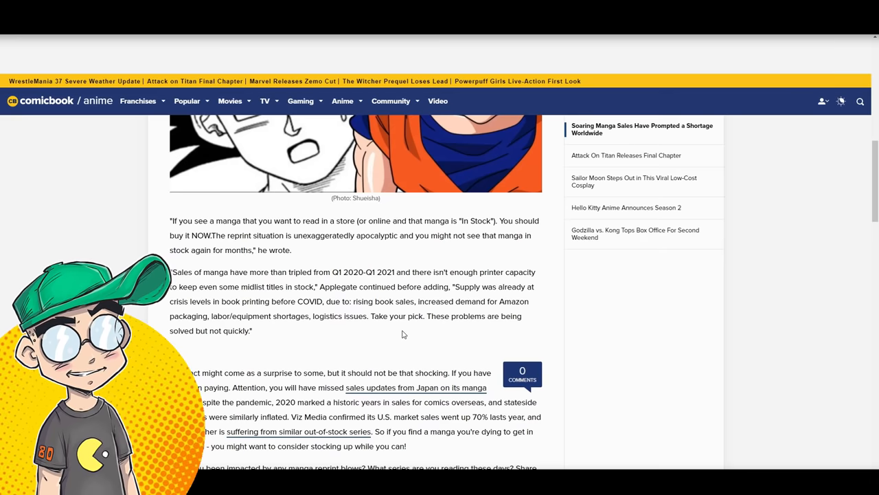
mouse_move(303, 239)
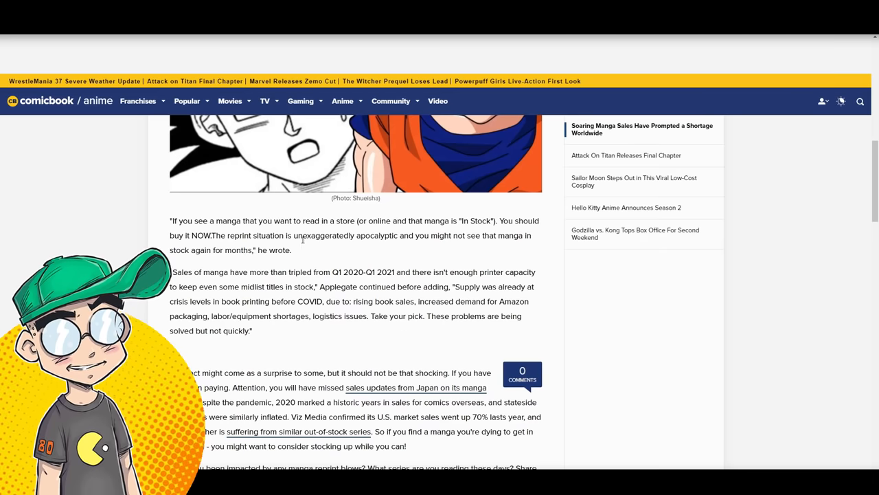
Highlight the end of Applegate's 'apocalyptic' reprint quote, then scroll through the rest of the article
left_click_drag(286, 235, 291, 250)
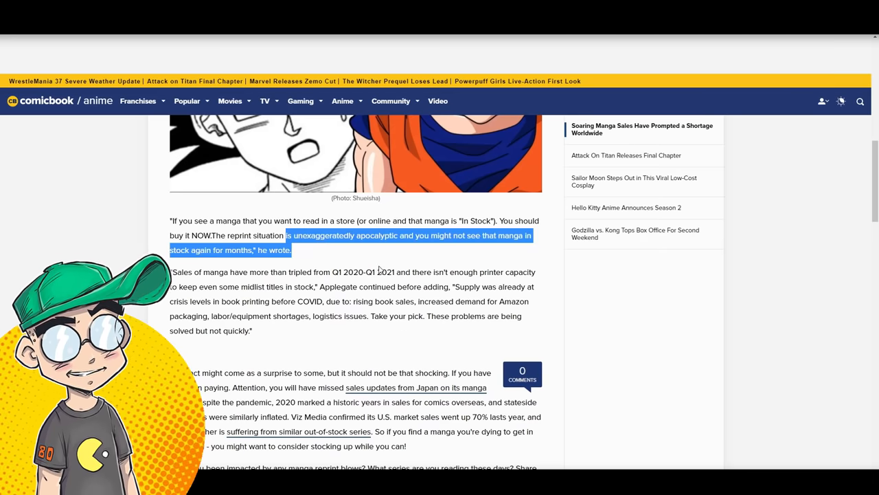
scroll("down", 3)
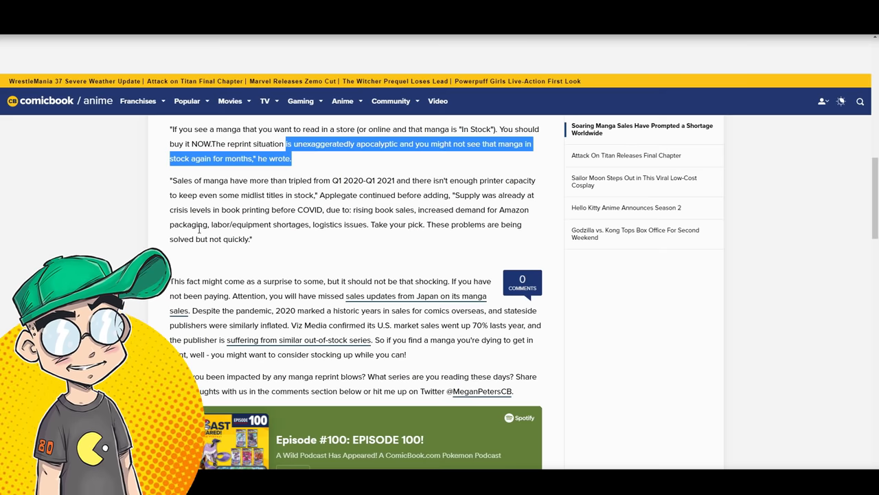
mouse_move(360, 233)
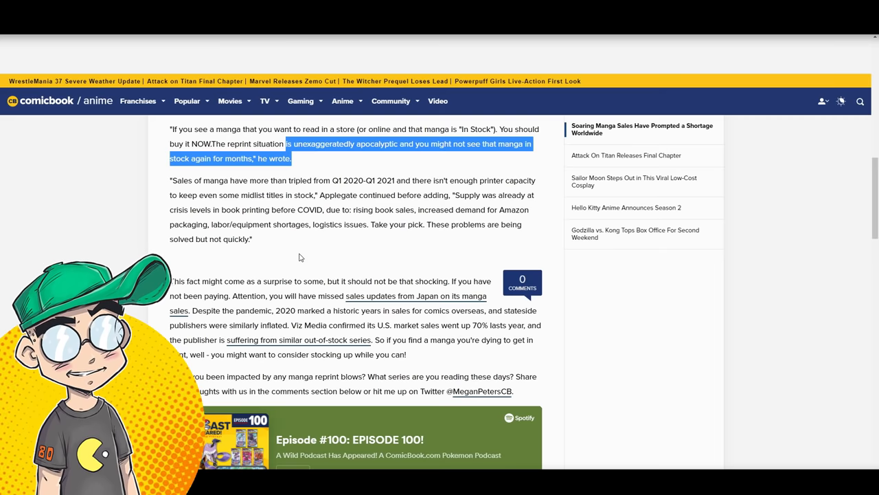
scroll("down", 3)
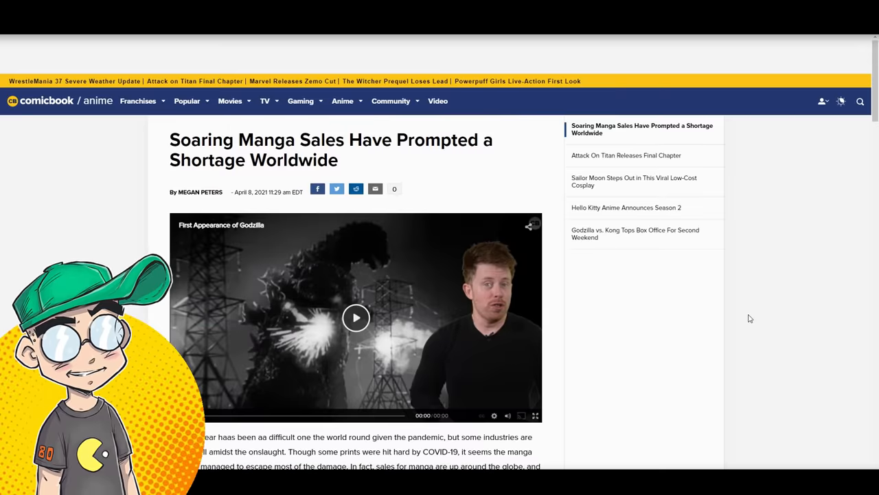
Scroll down to the introductory paragraphs above the Dragon Ball image
scroll("down", 3)
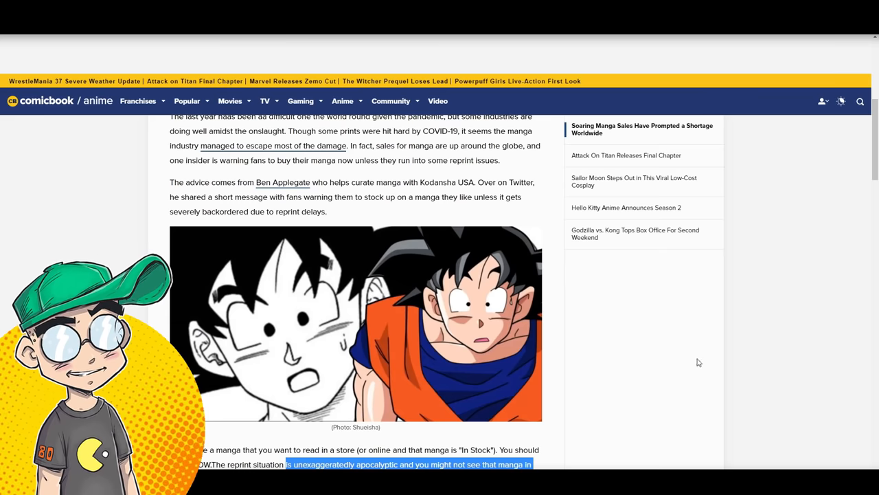
mouse_move(697, 347)
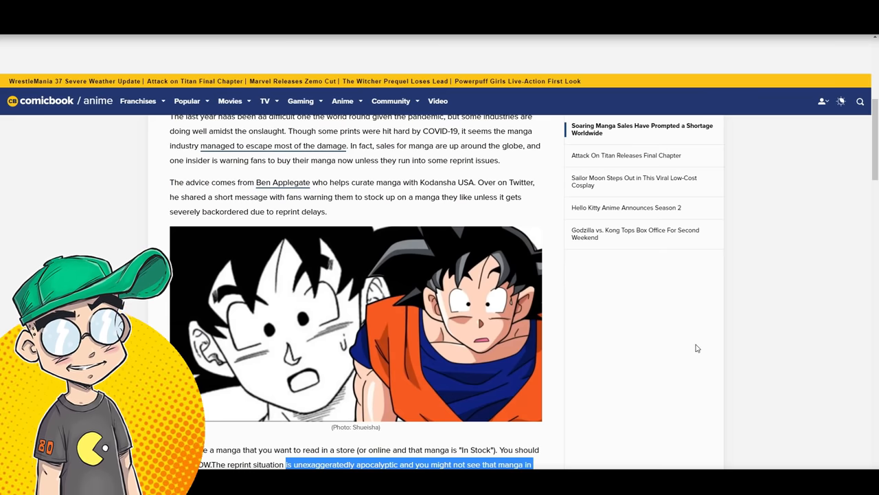